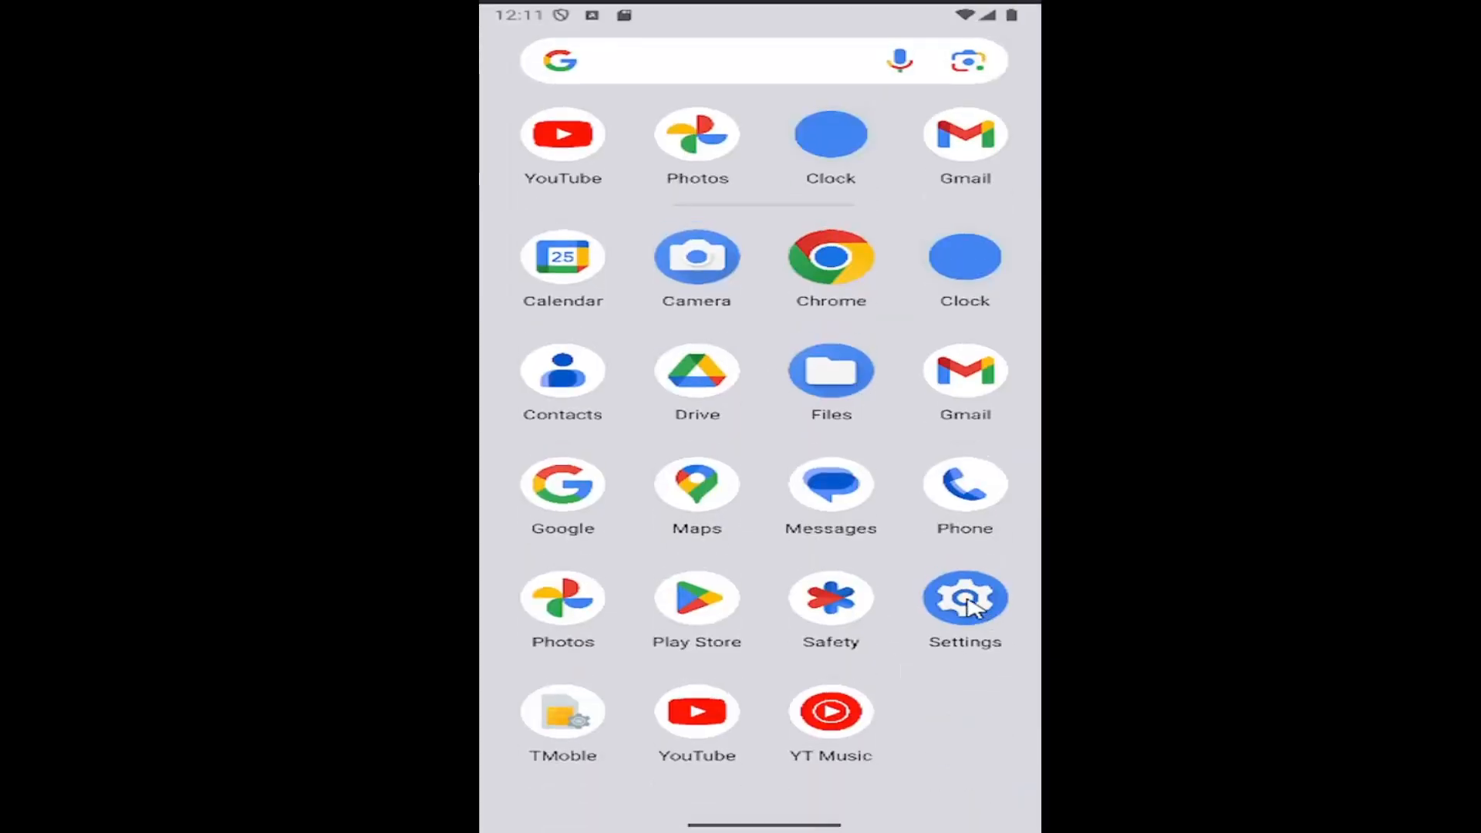
Open Settings and scroll down toward Digital Wellbeing & parental controls.
click(964, 598)
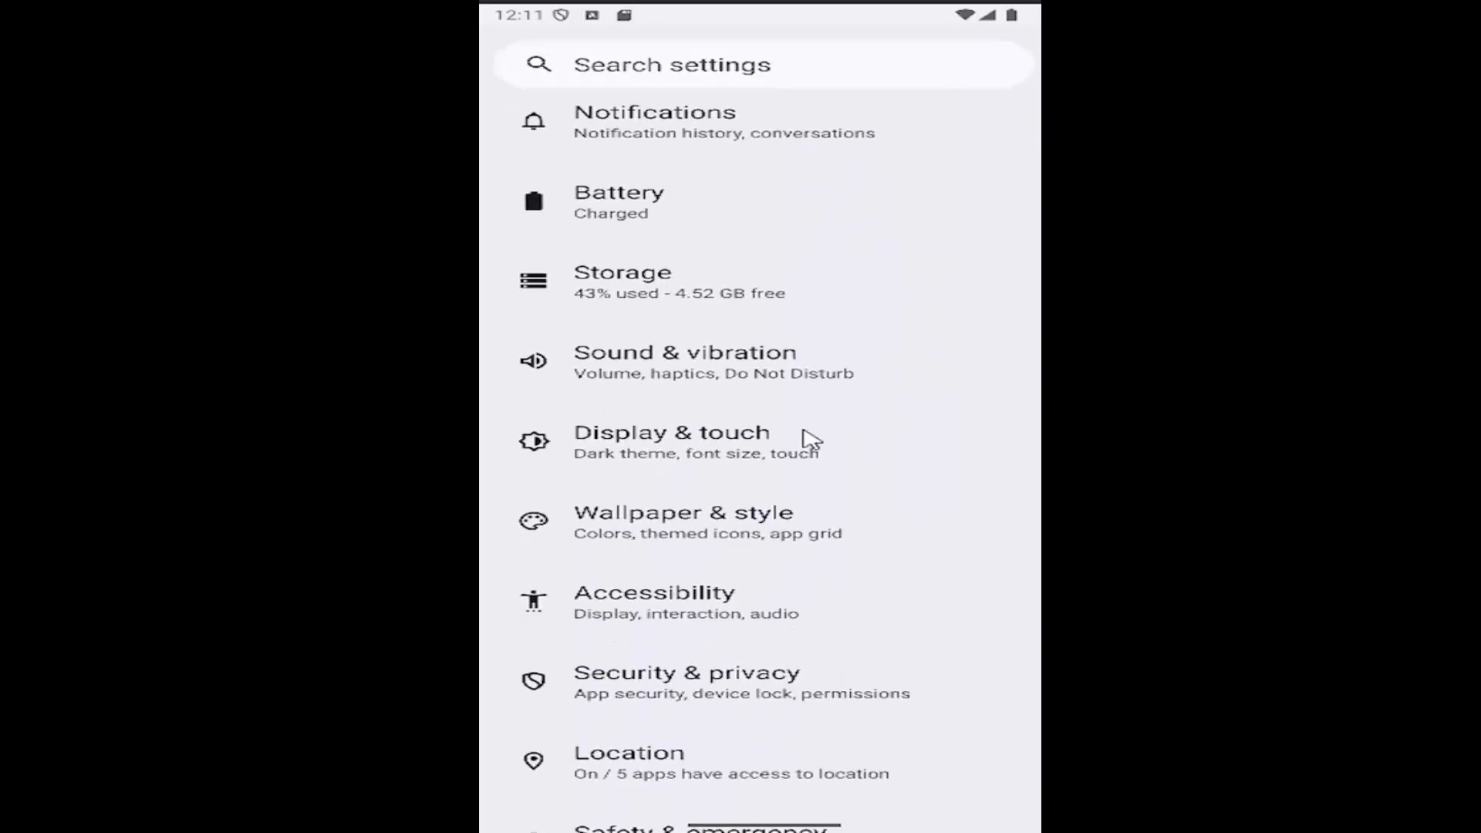
scroll(down, 3)
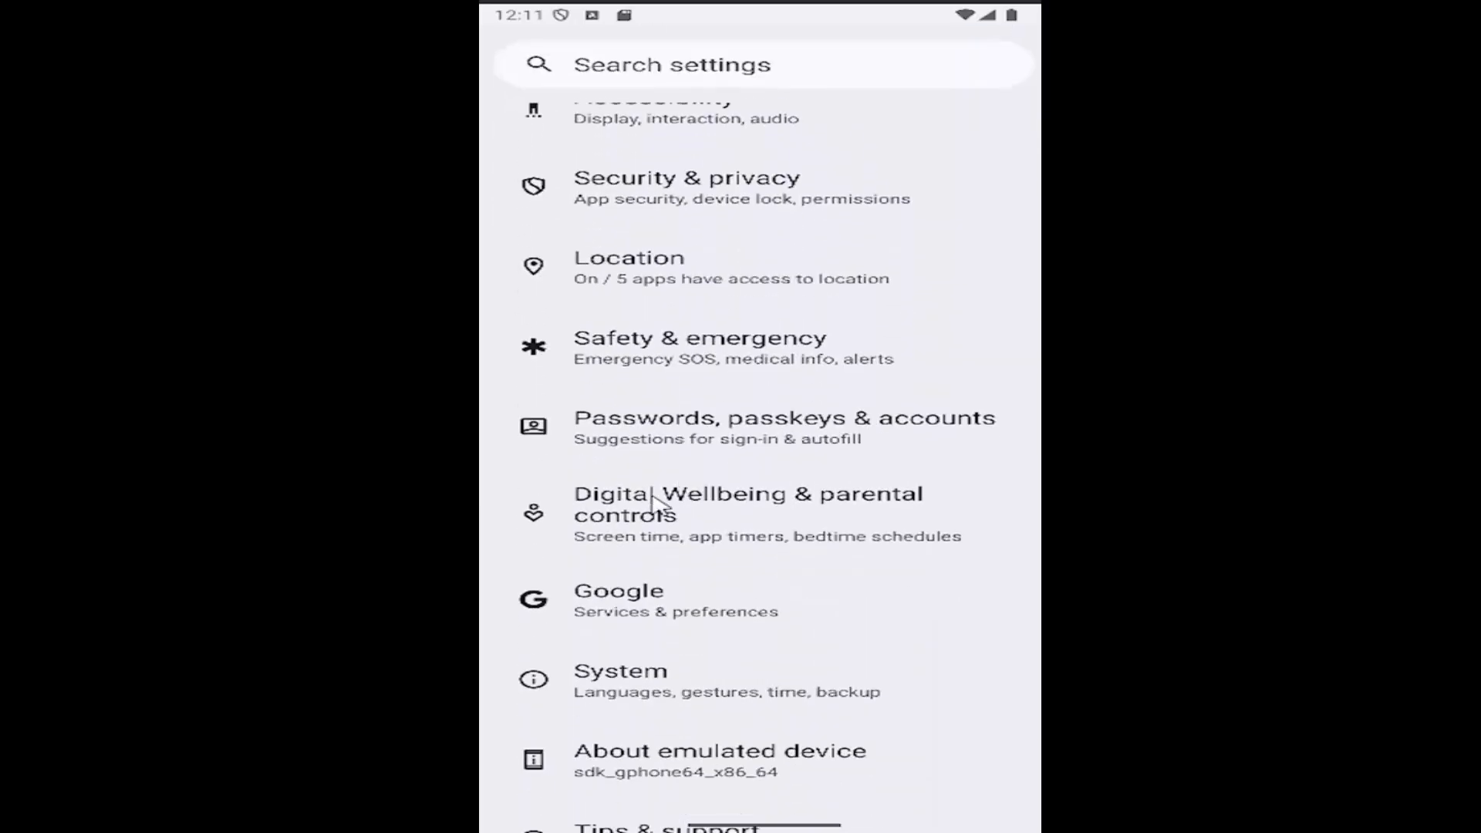
mouse_move(680, 515)
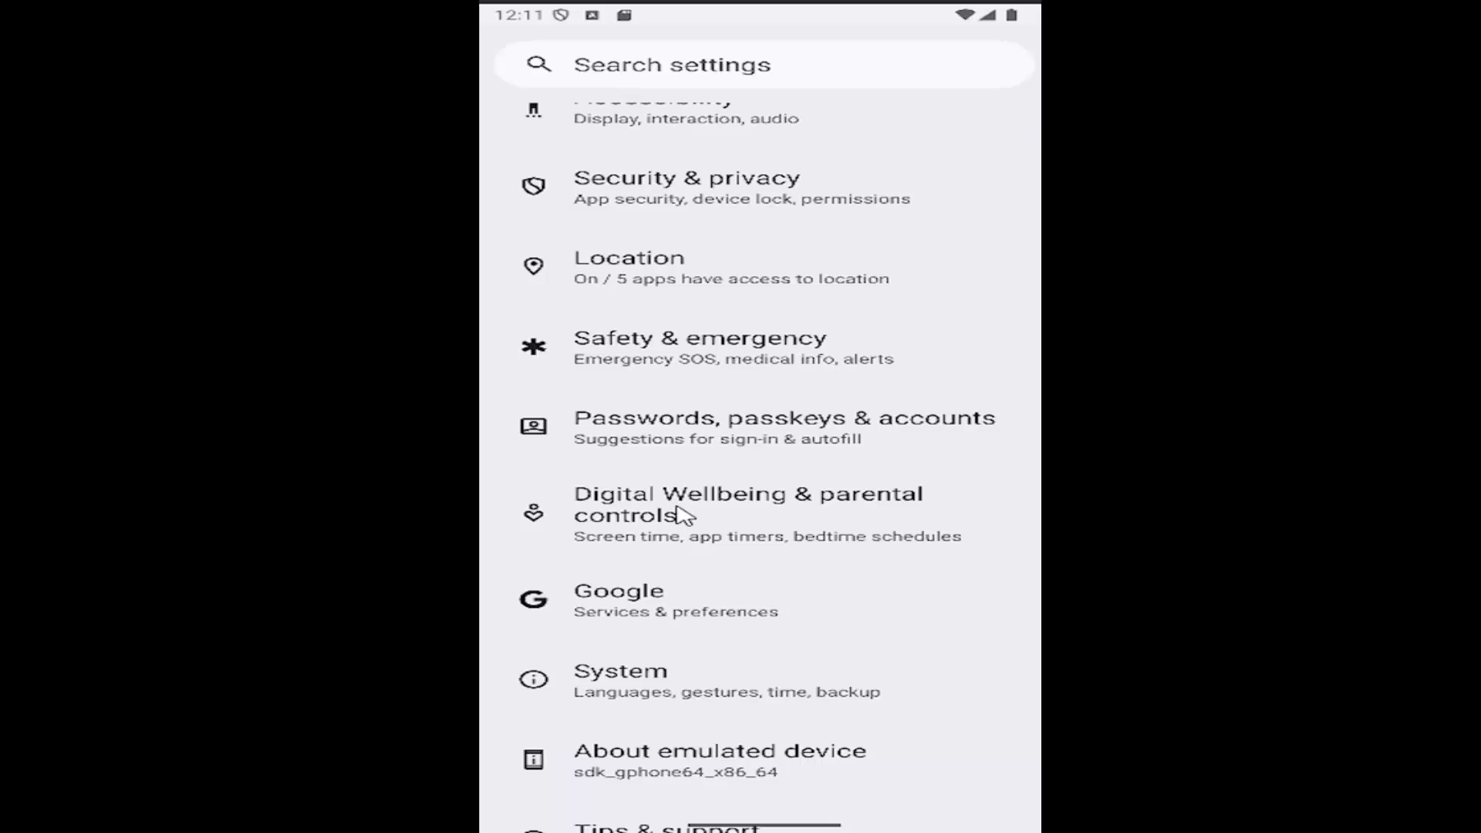
mouse_move(656, 524)
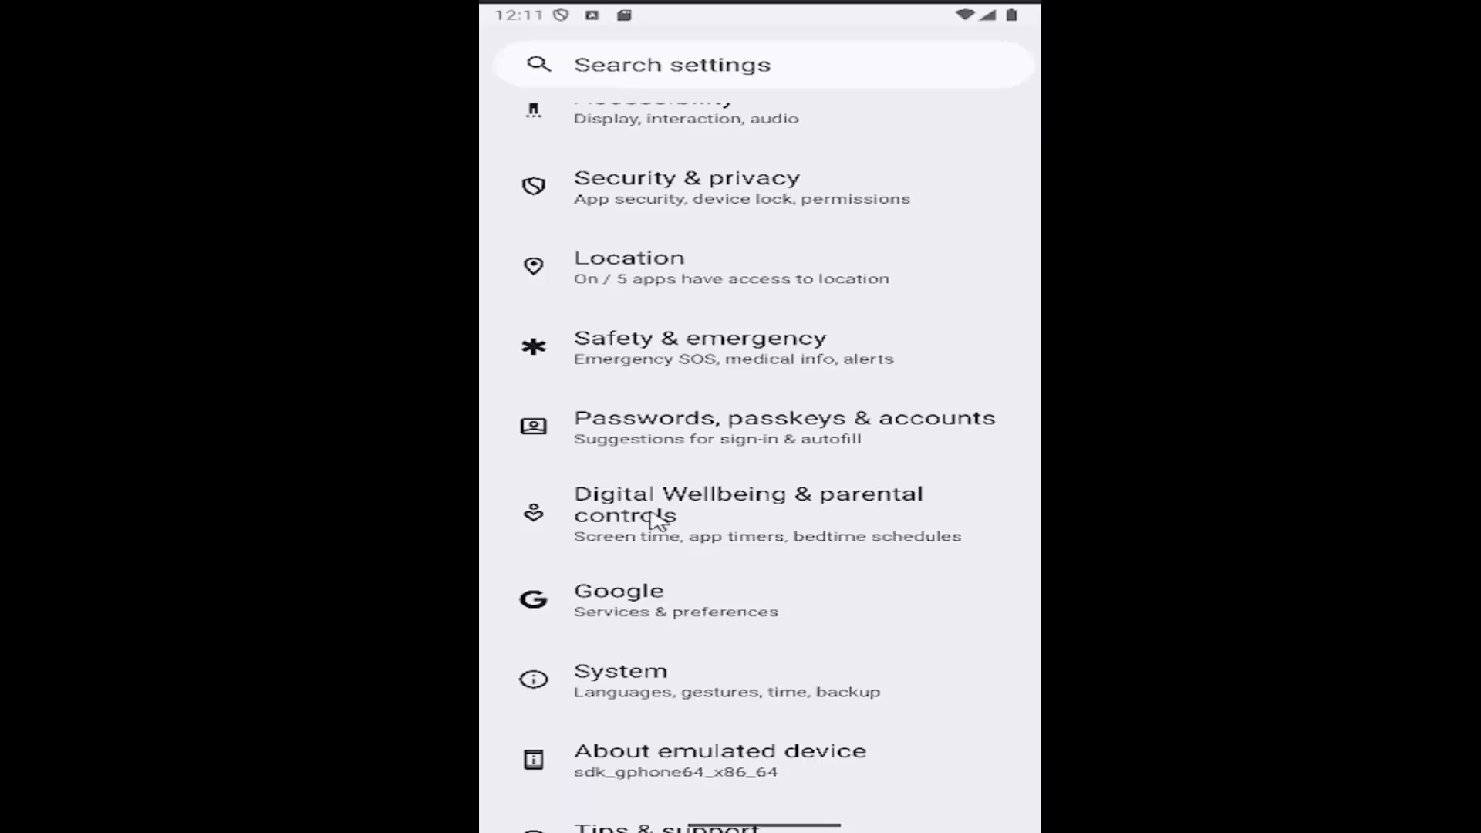
Go into Digital Wellbeing & parental controls and start Bedtime mode setup.
click(747, 514)
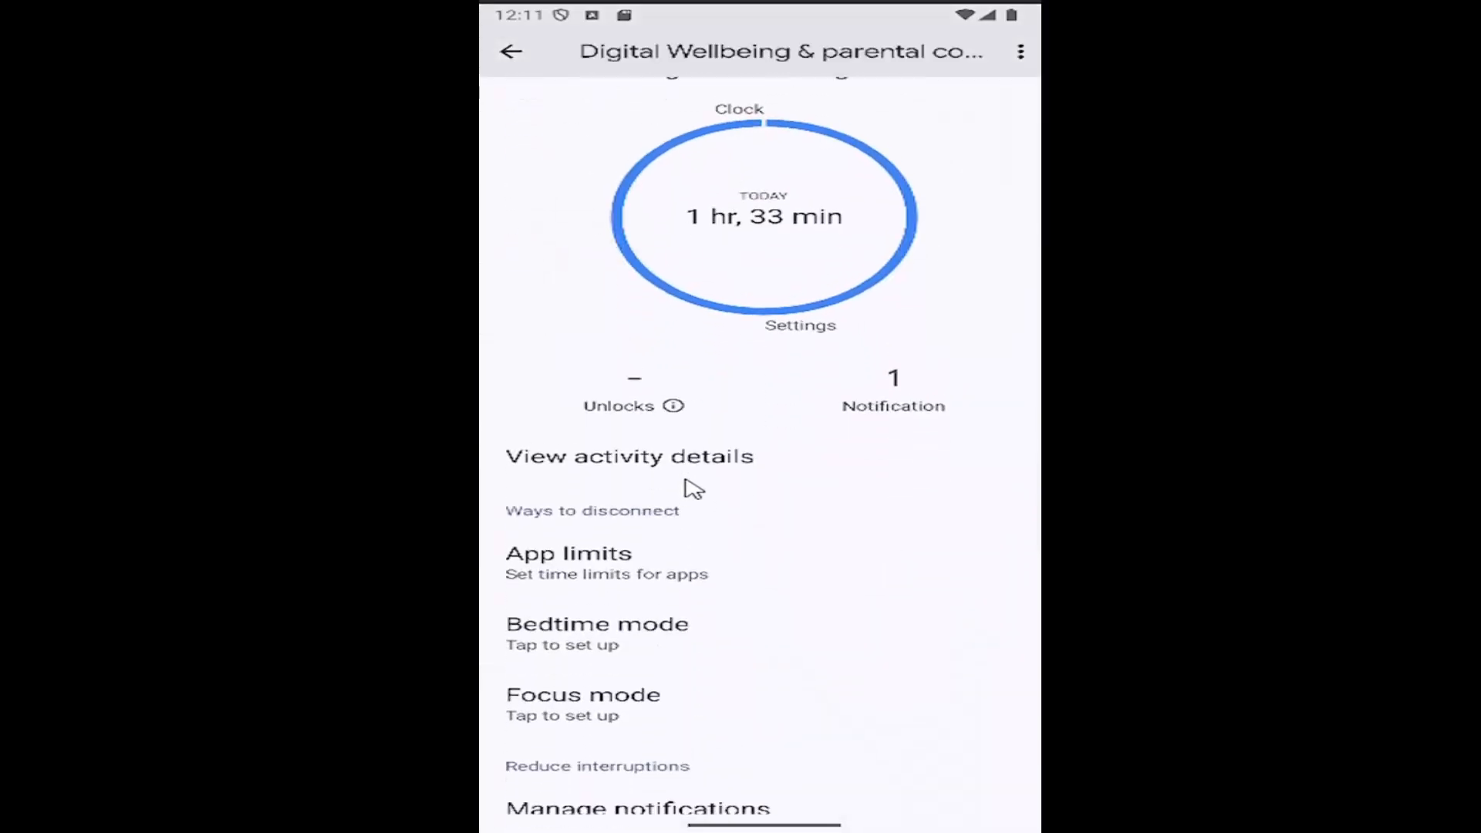
scroll(up, 3)
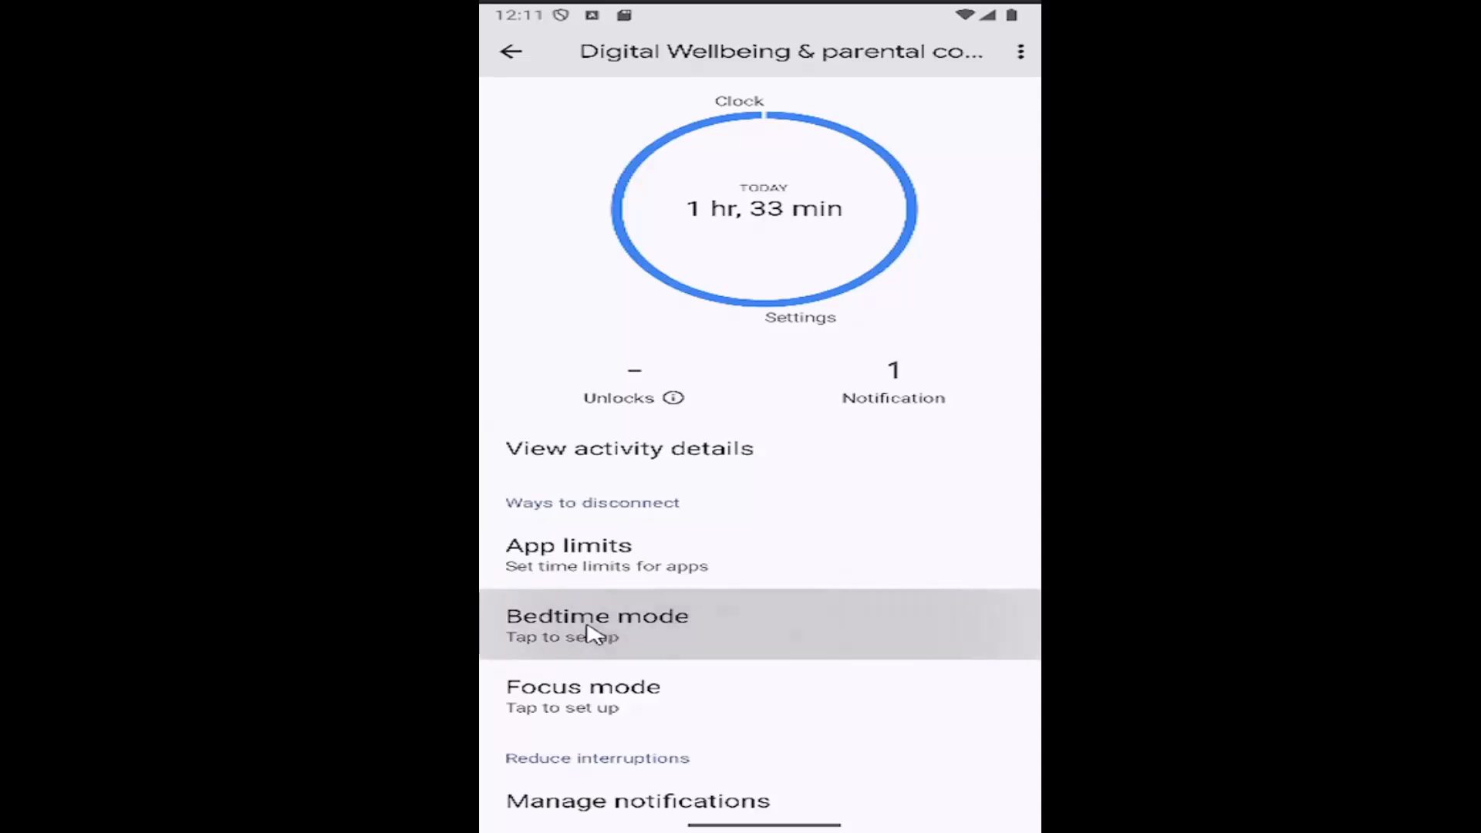
click(596, 624)
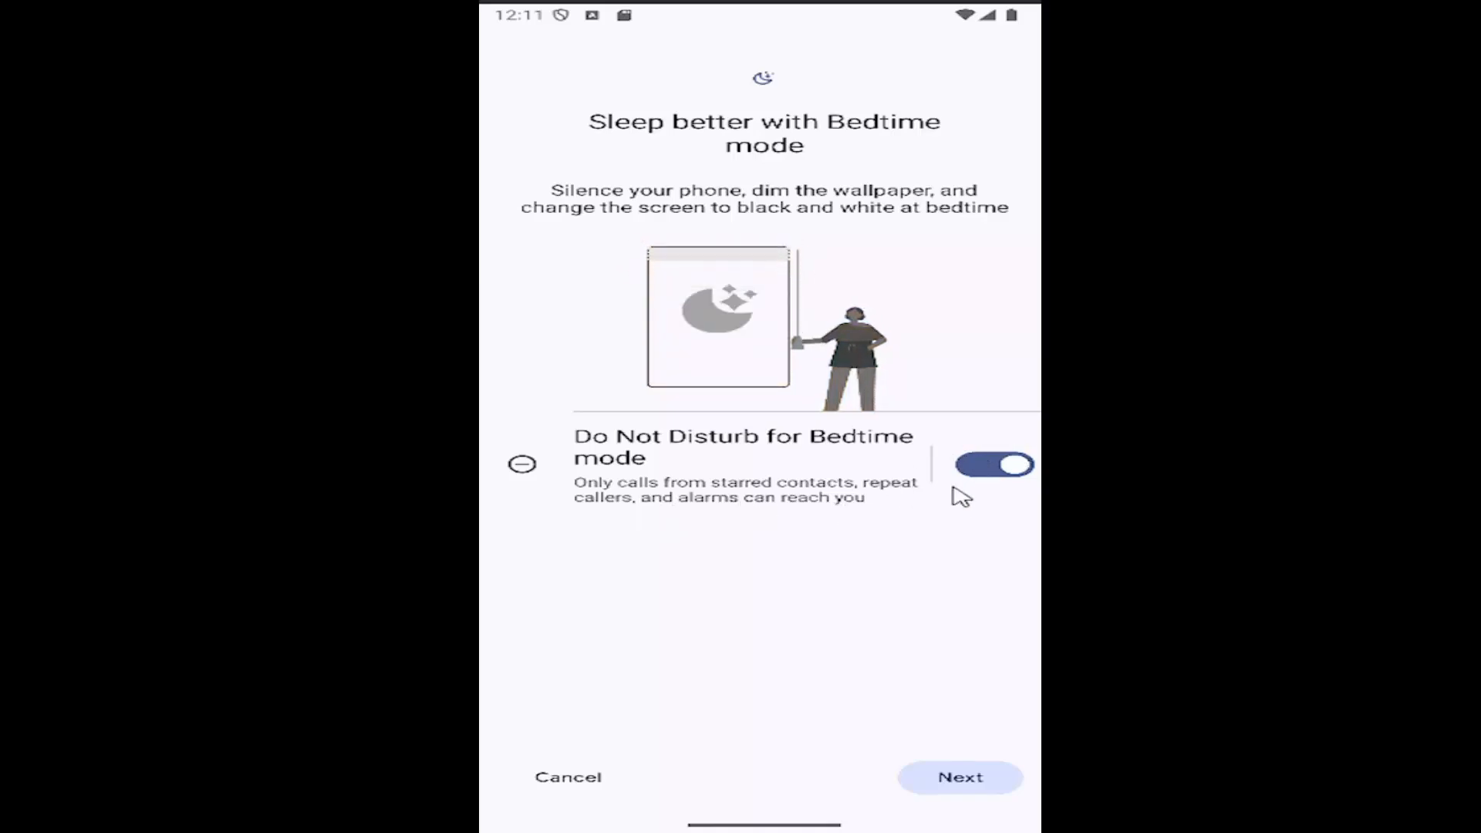
Confirm the Bedtime schedule of 11:00 PM to 7:00 AM and finish setup.
click(959, 776)
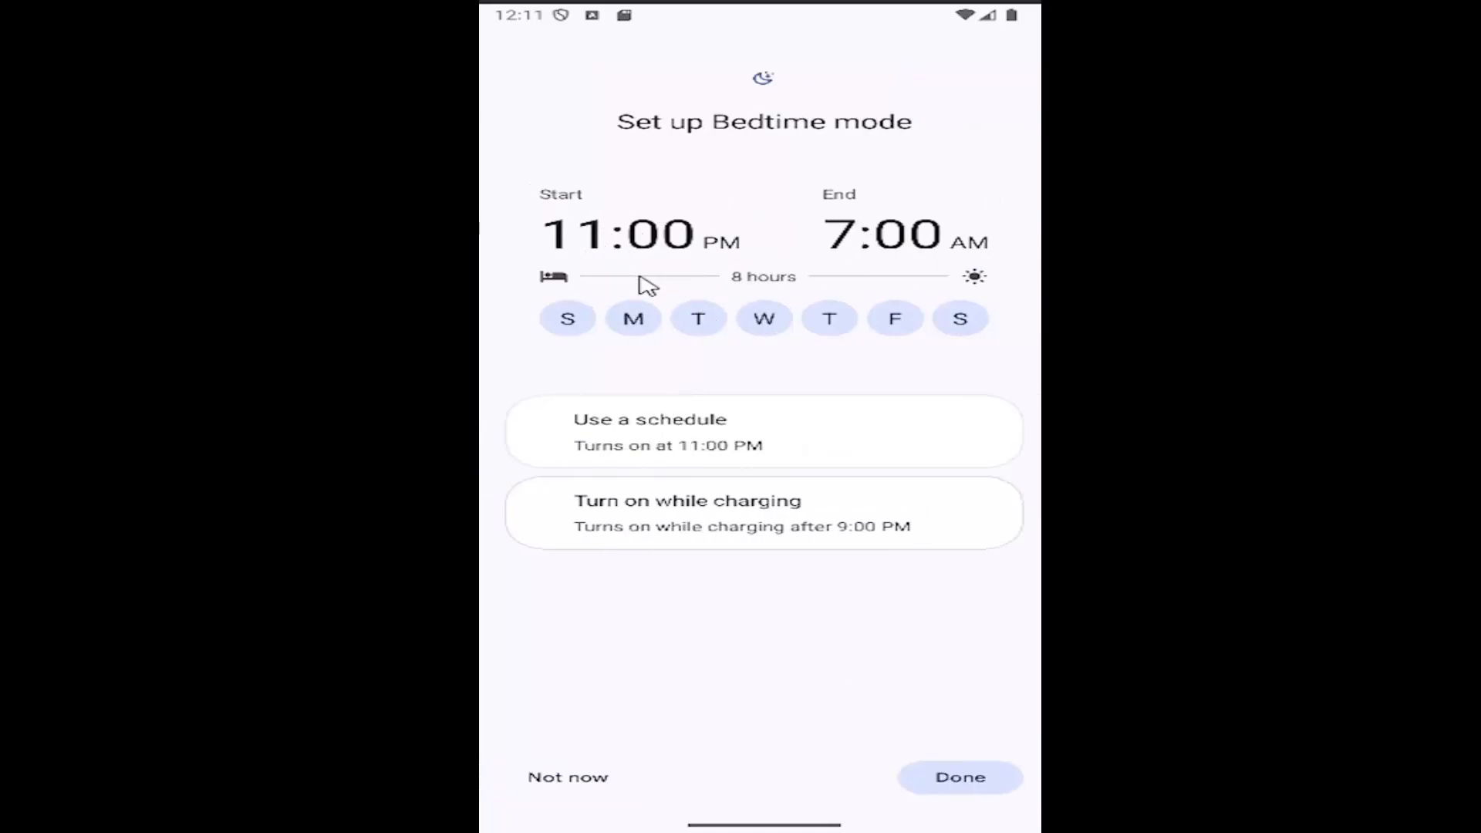
mouse_move(921, 288)
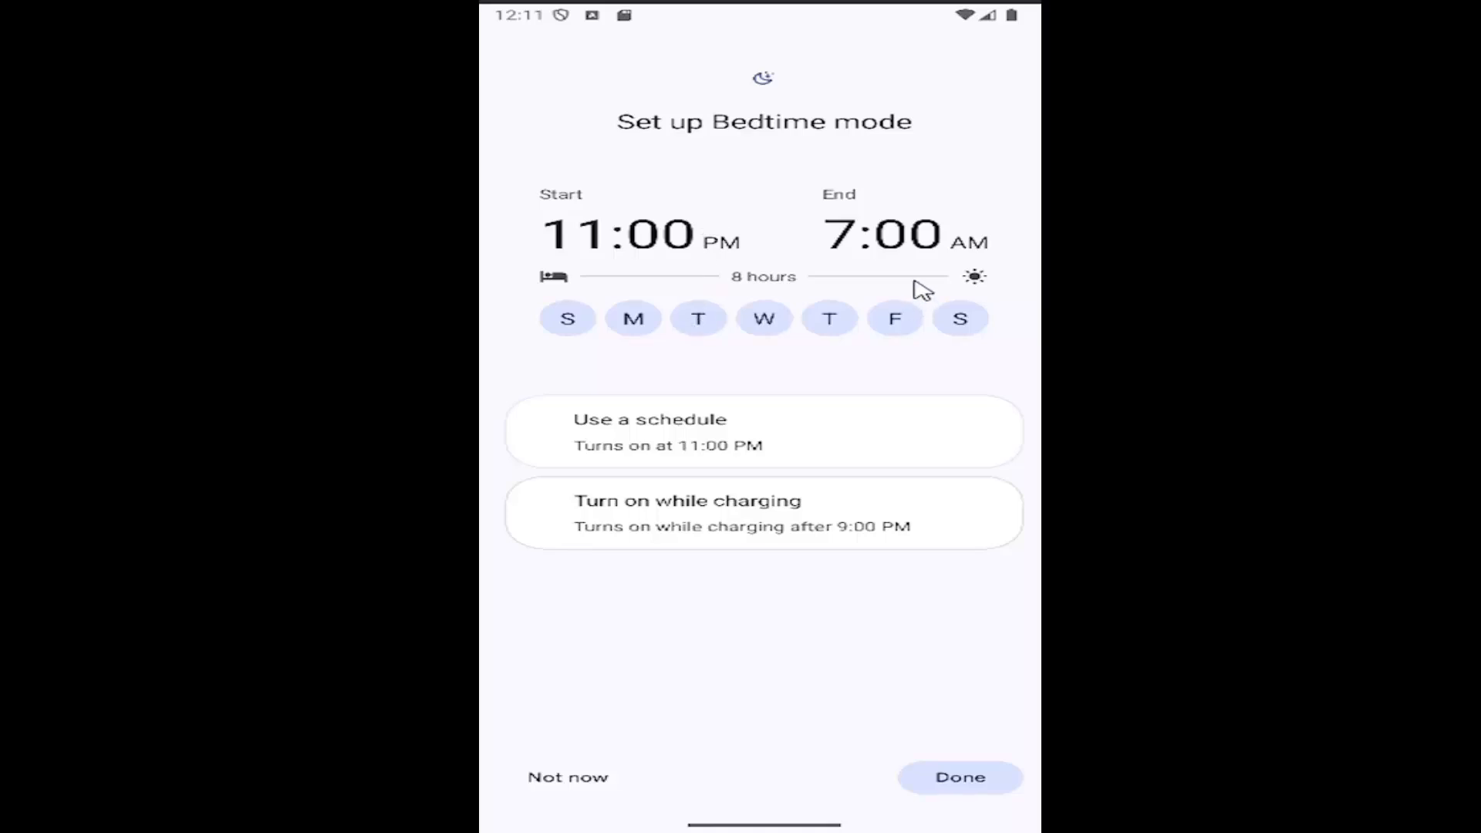
click(880, 232)
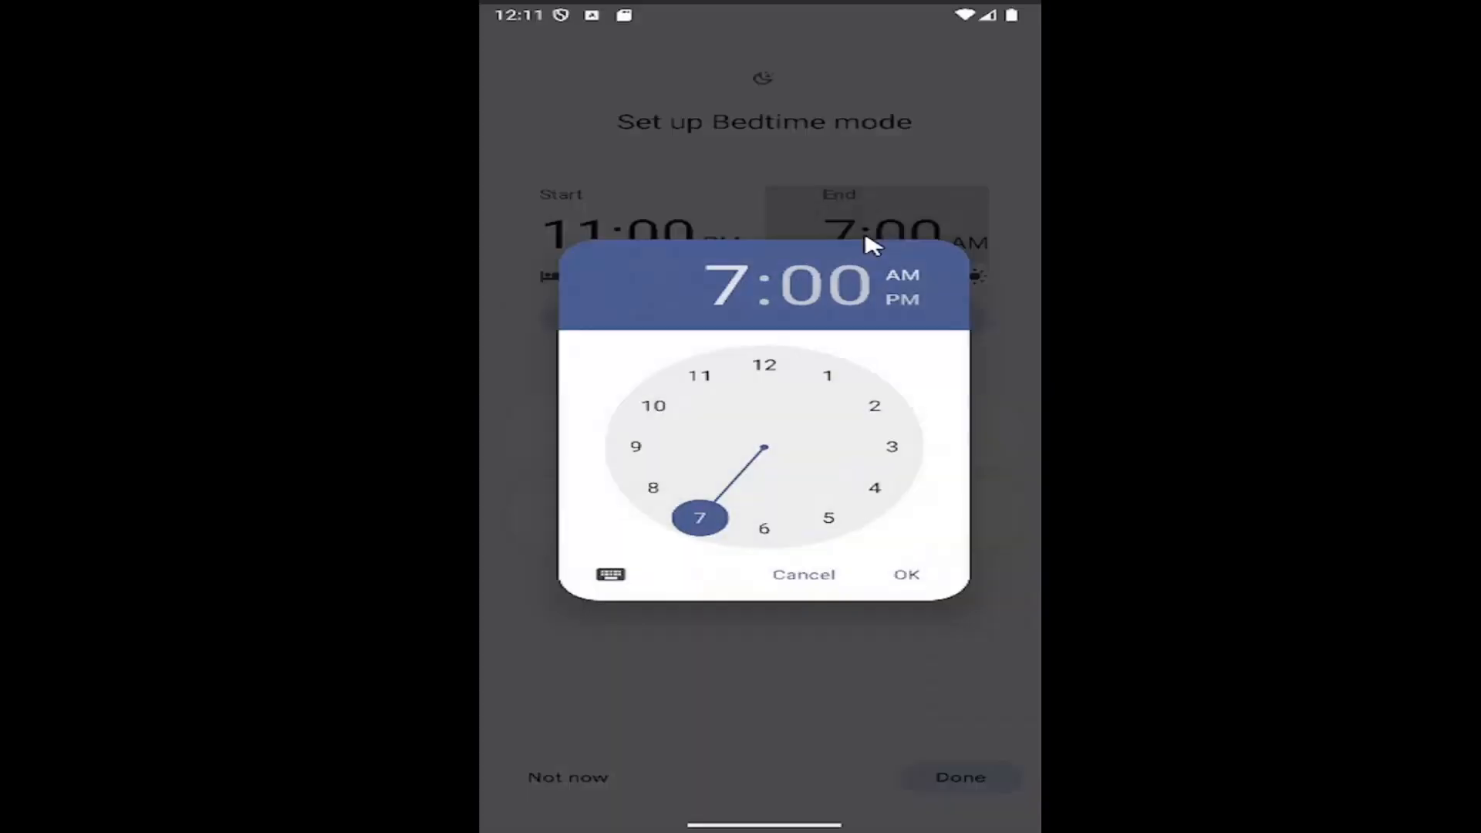
click(904, 574)
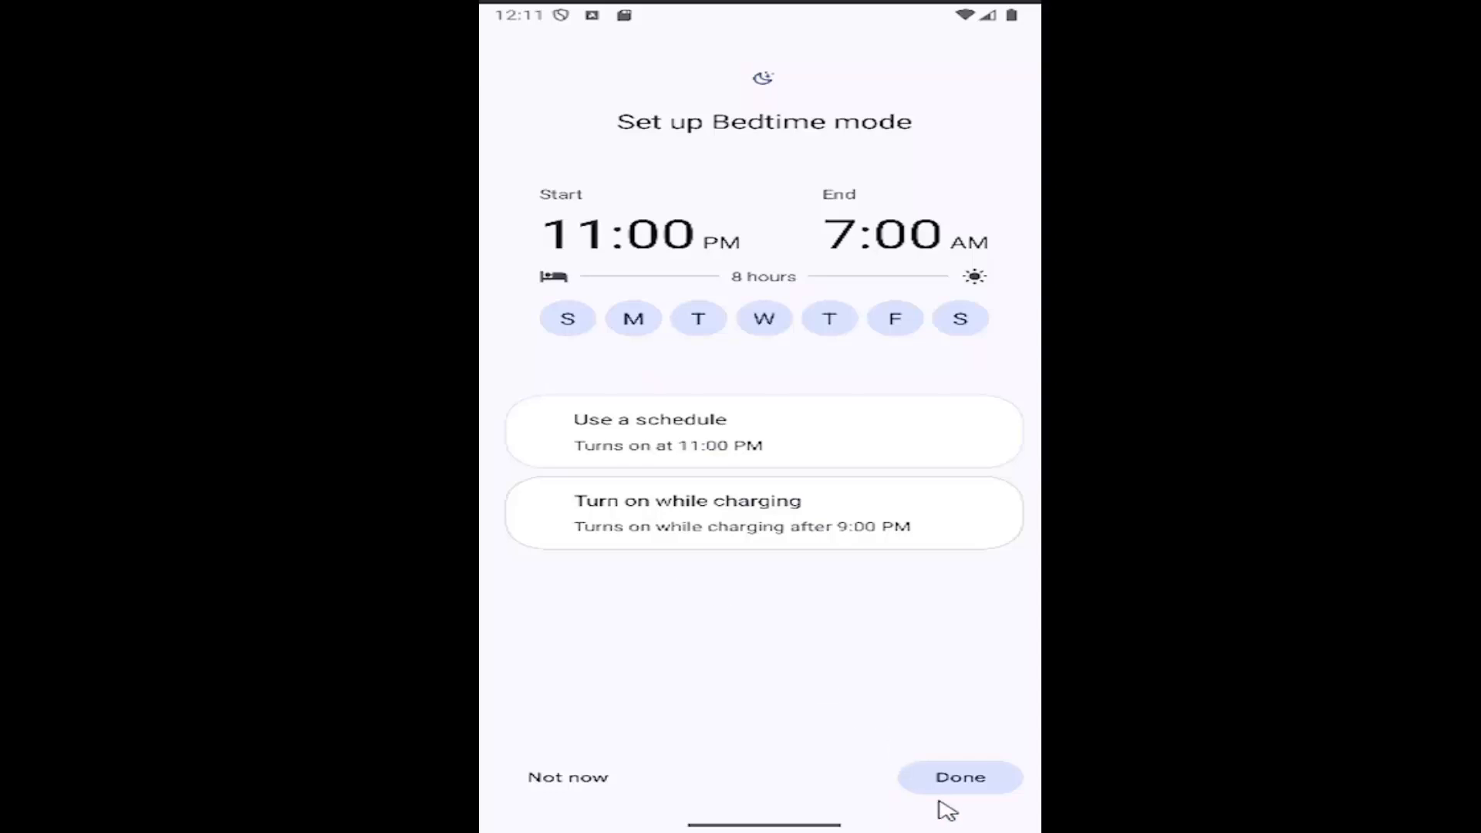
mouse_move(959, 776)
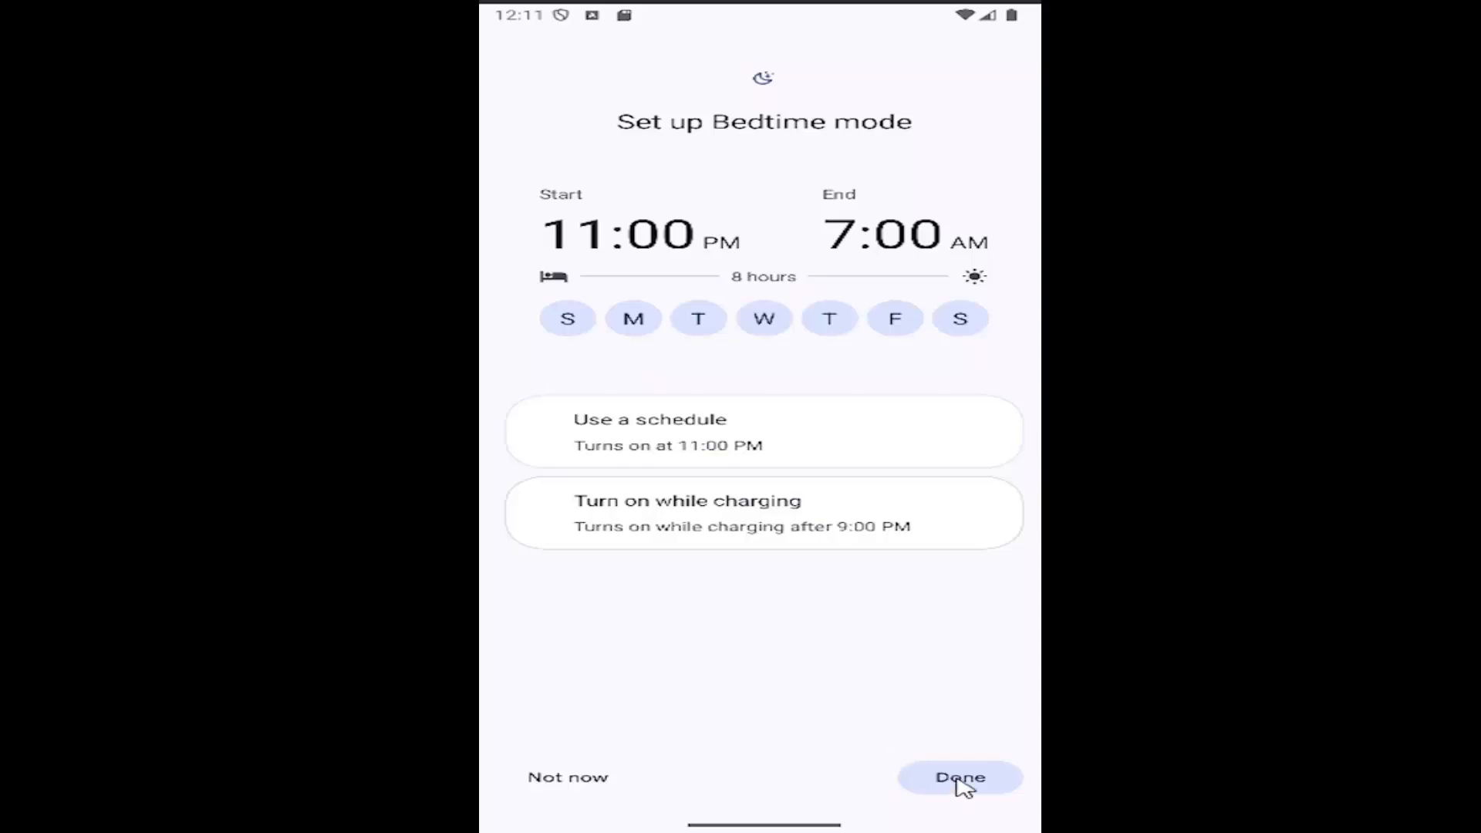
click(958, 777)
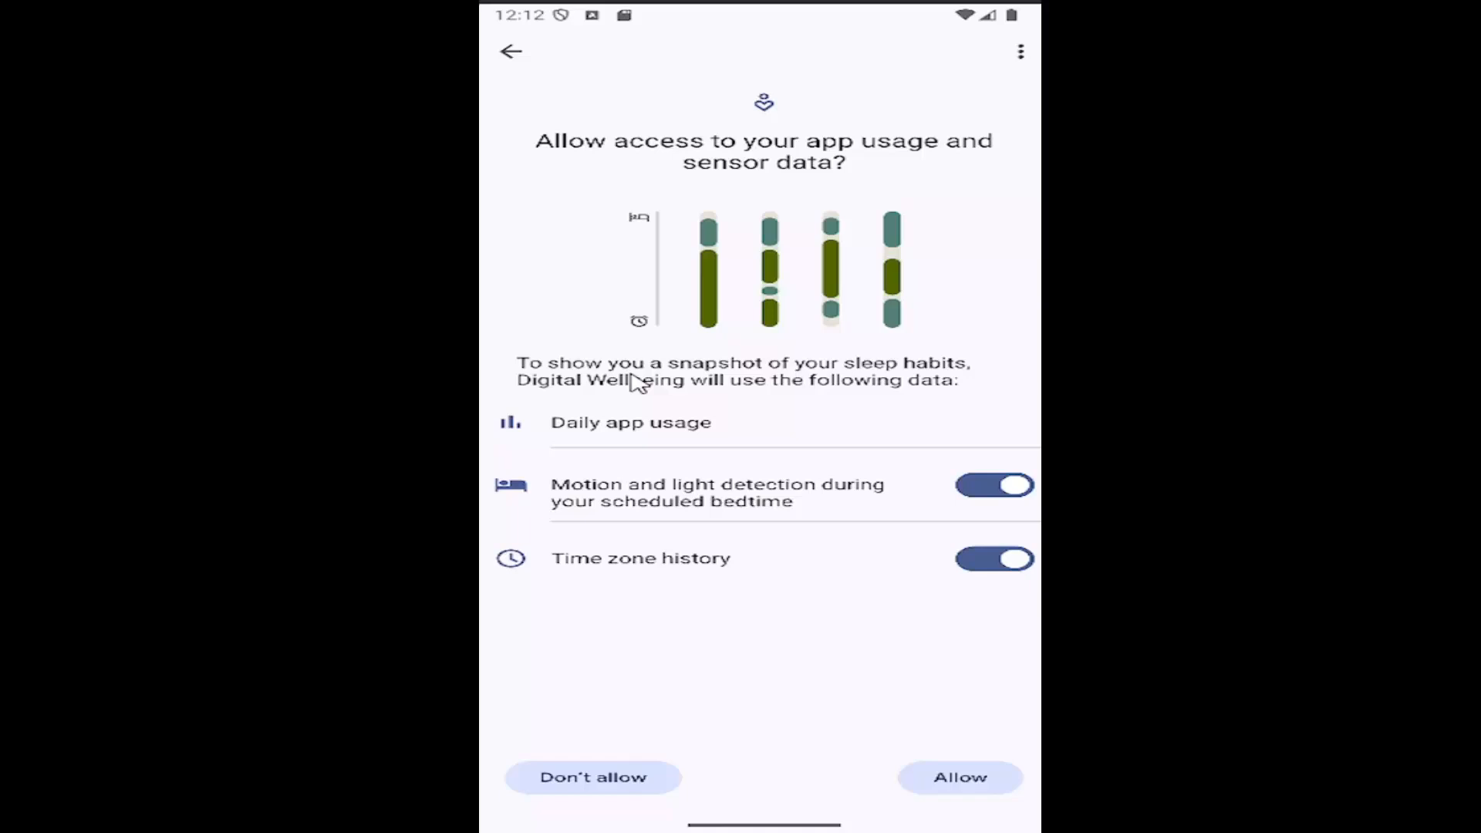
mouse_move(779, 593)
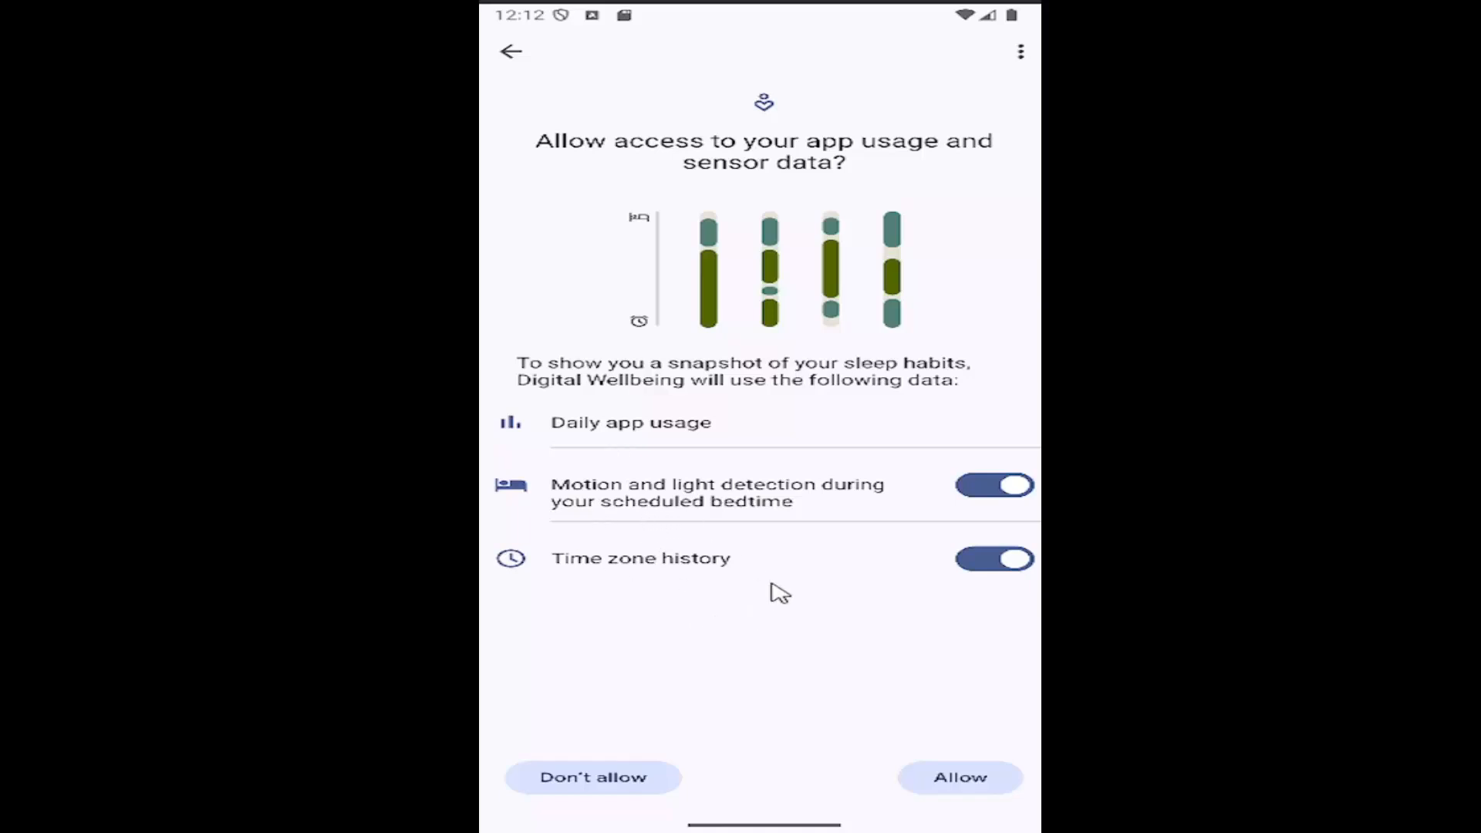
mouse_move(816, 575)
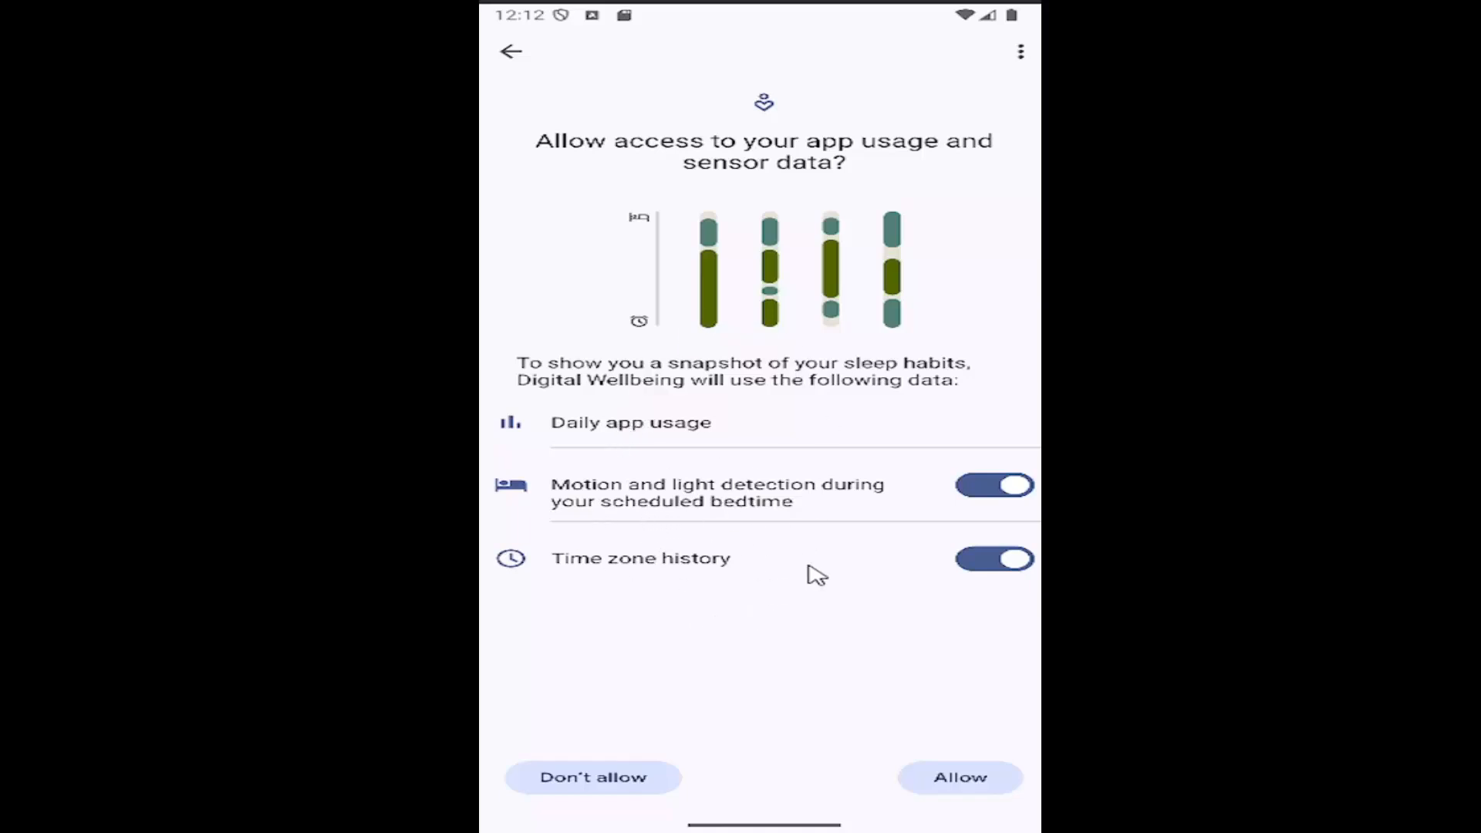
Answer the app usage data request, then back out of Settings to the home screen.
click(959, 777)
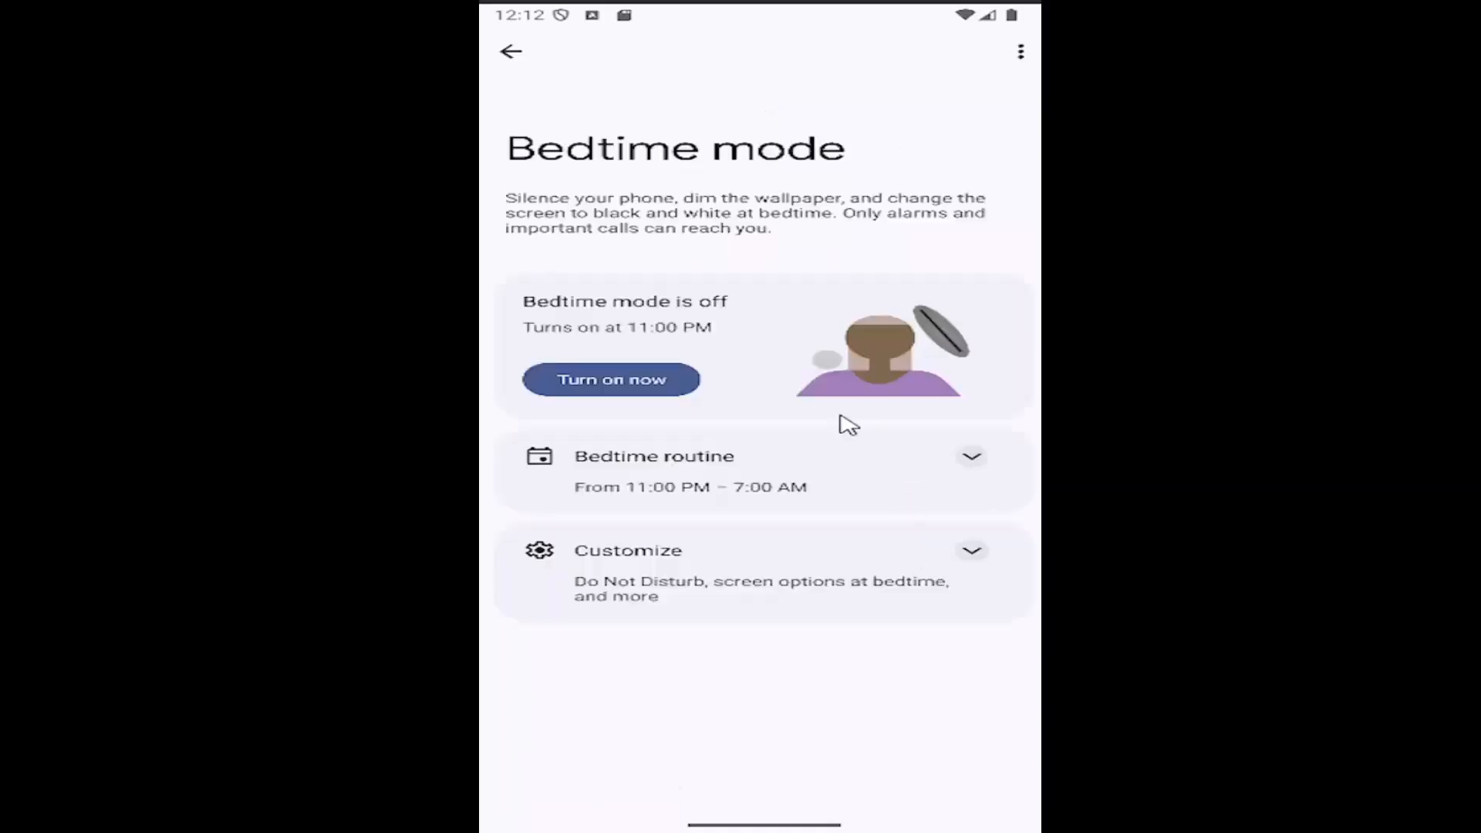
mouse_move(607, 321)
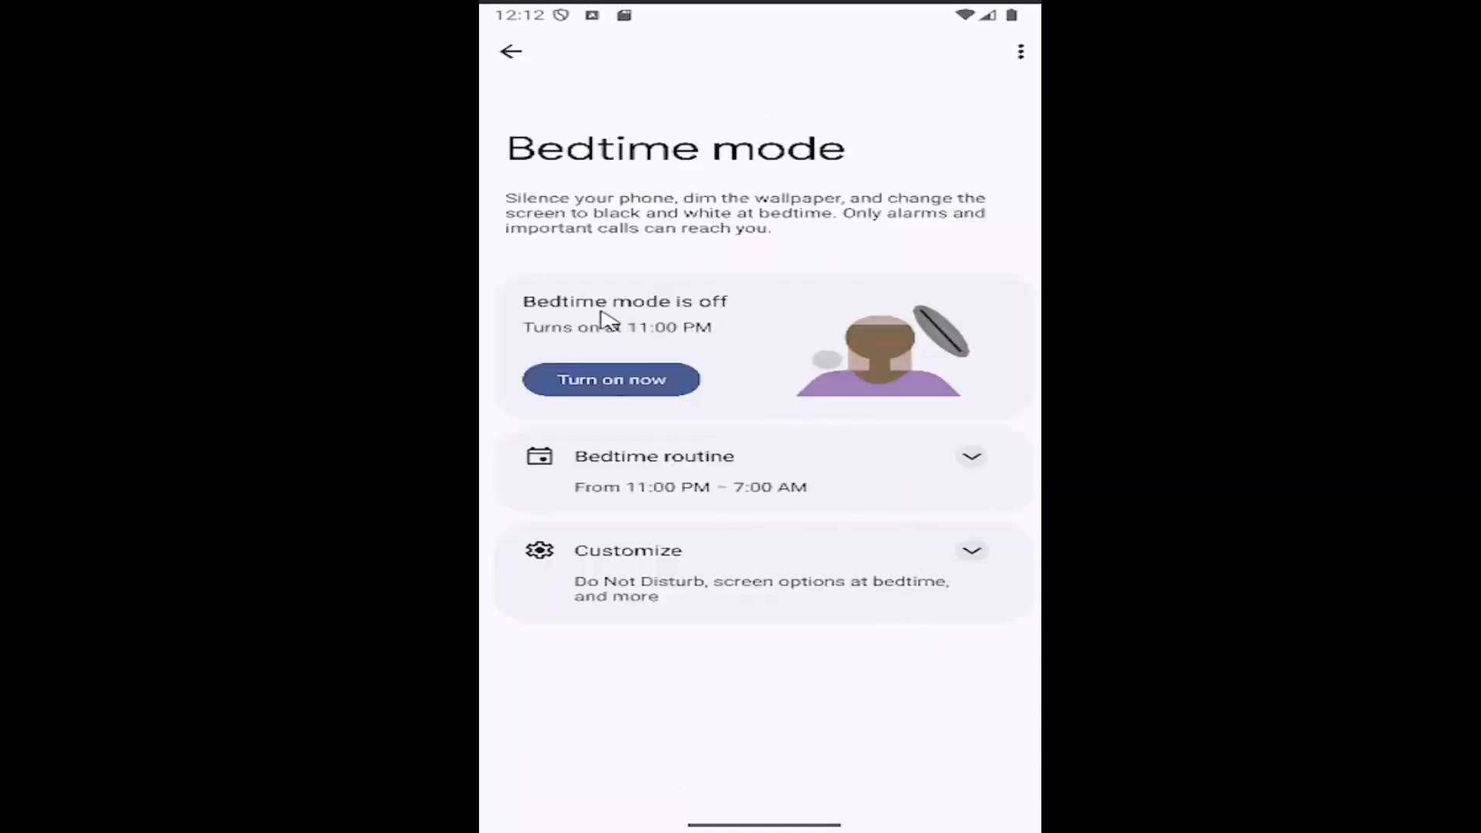
mouse_move(652, 91)
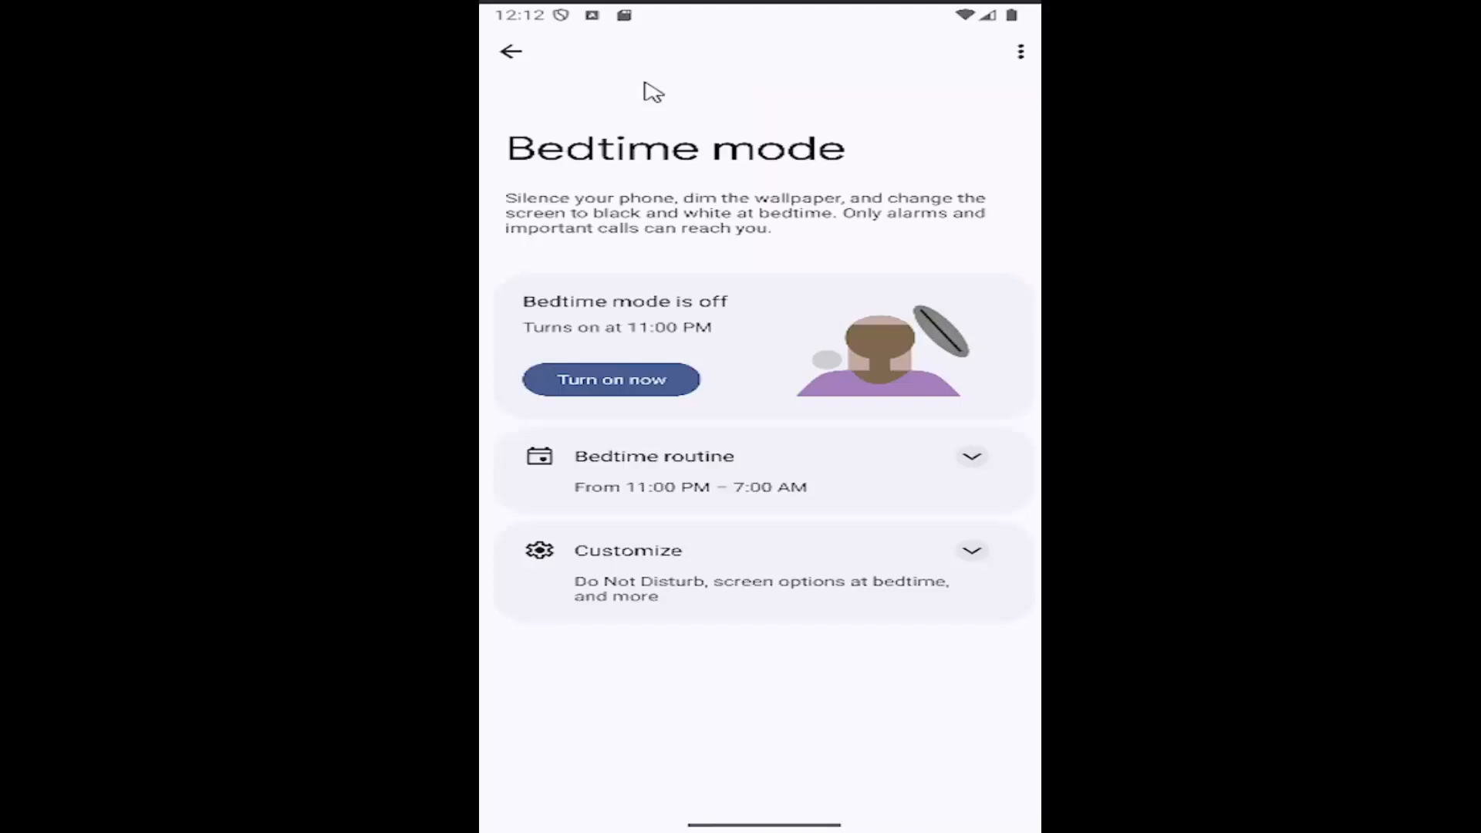
mouse_move(524, 76)
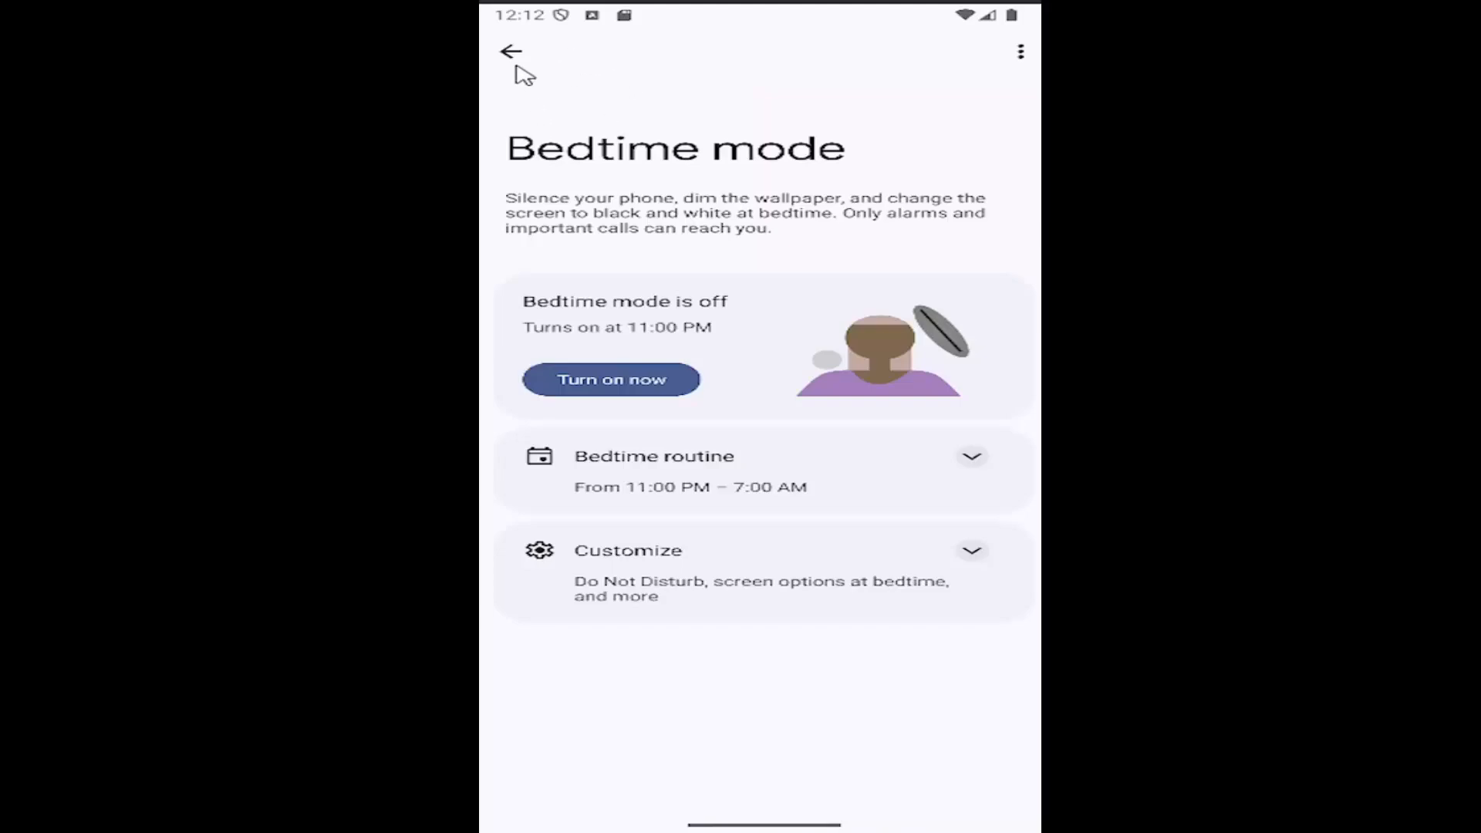
click(509, 51)
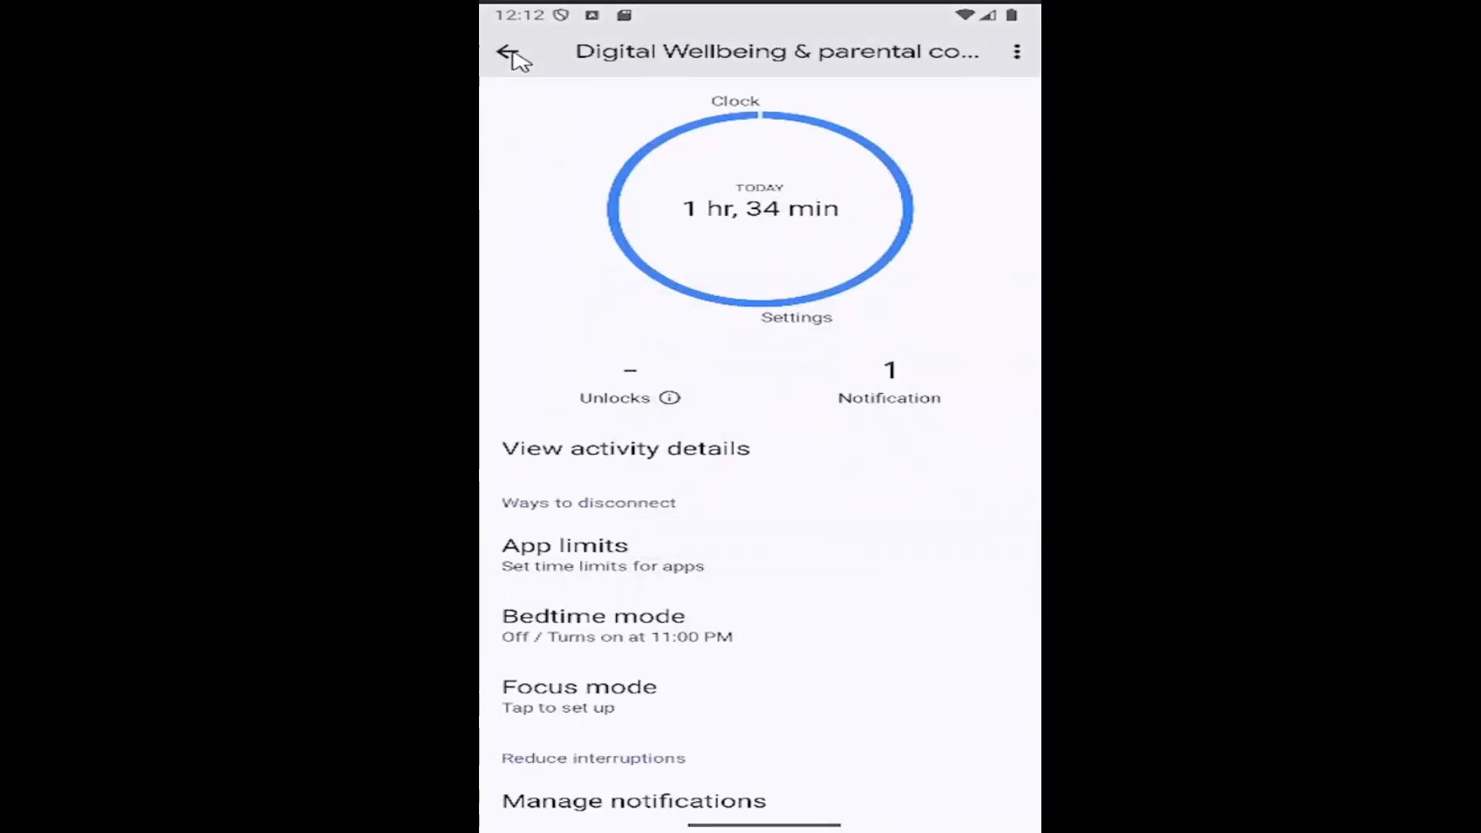
click(510, 52)
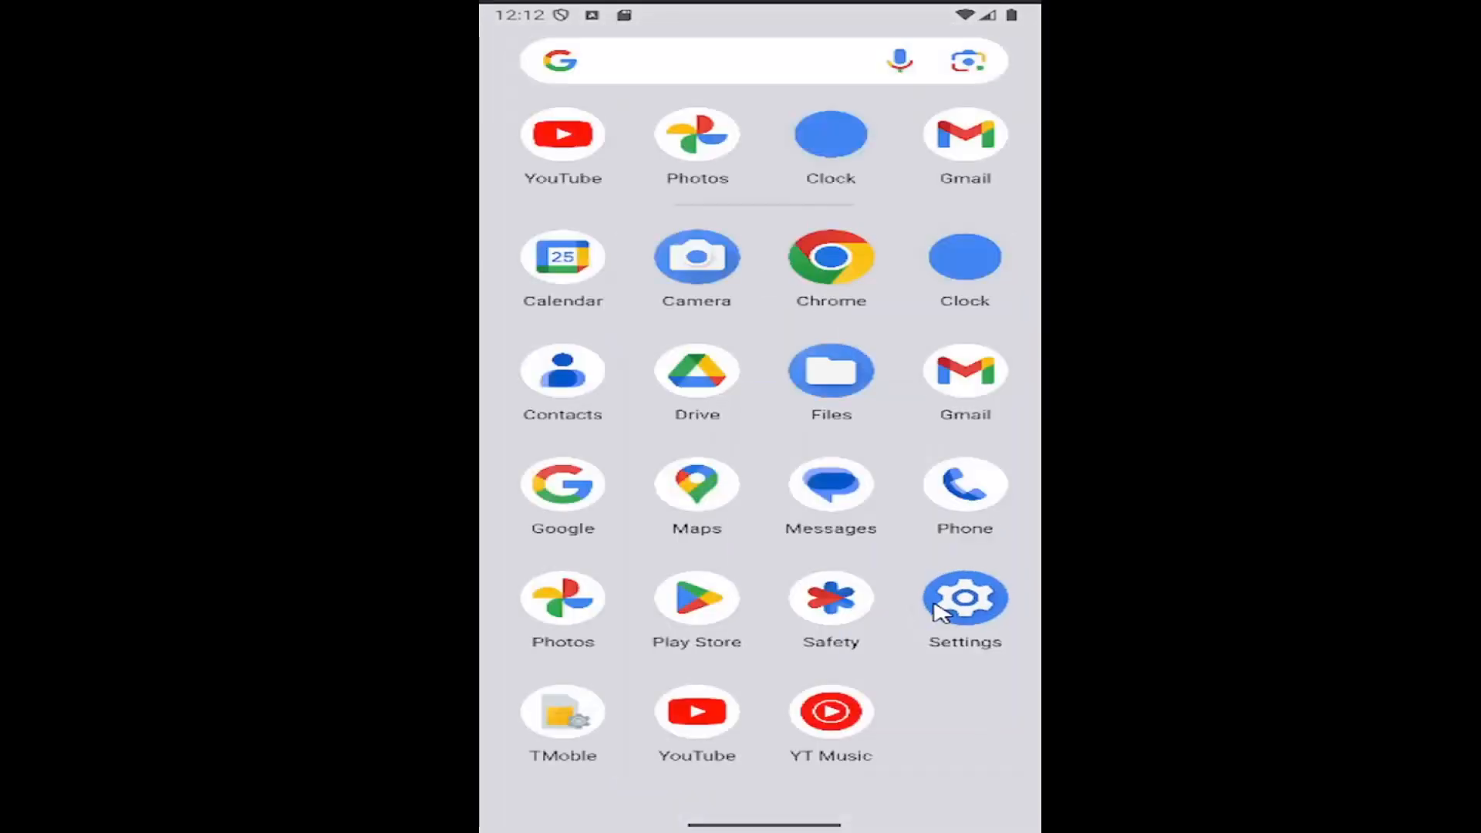
mouse_move(745, 681)
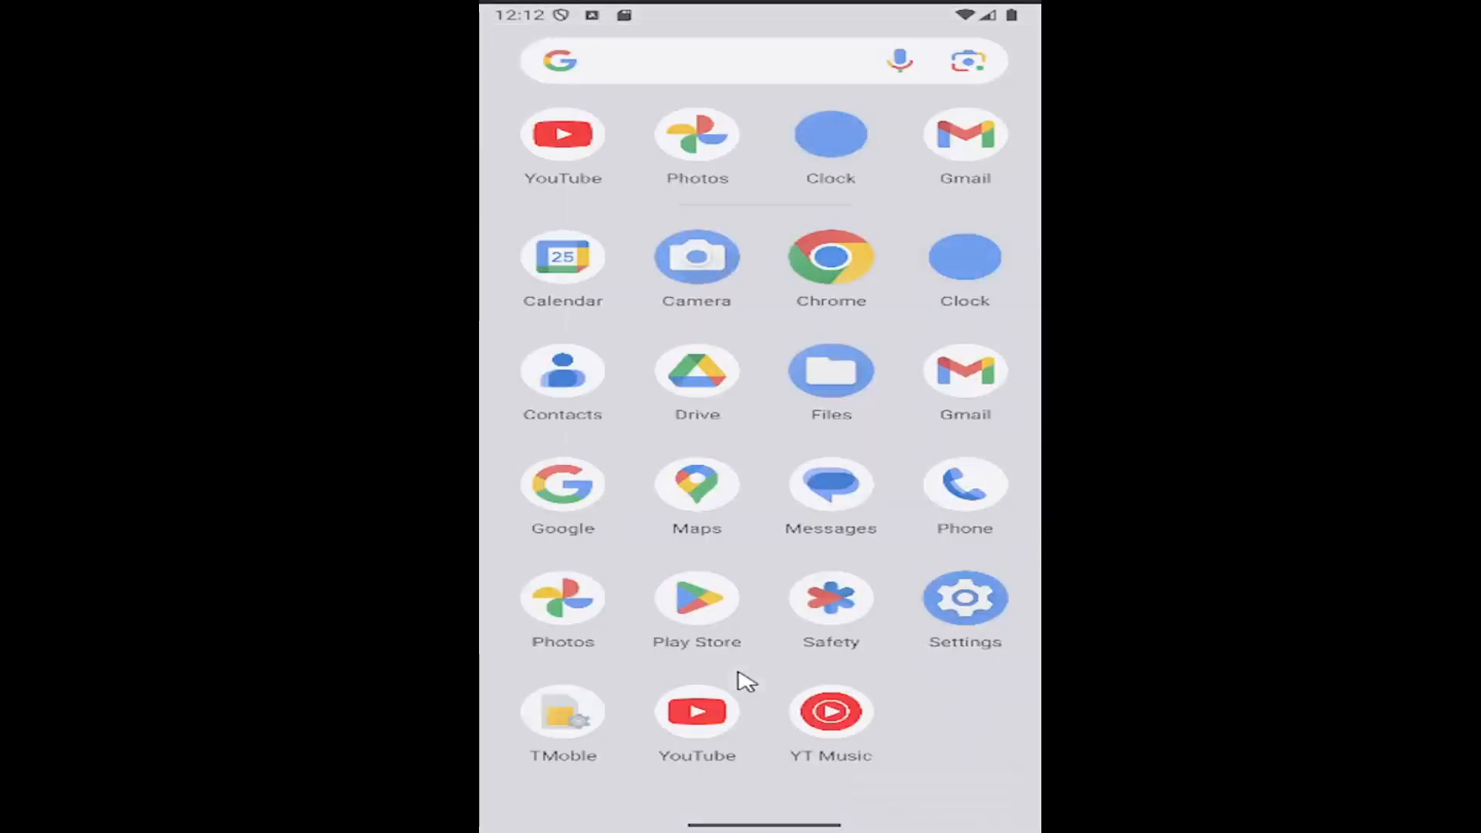